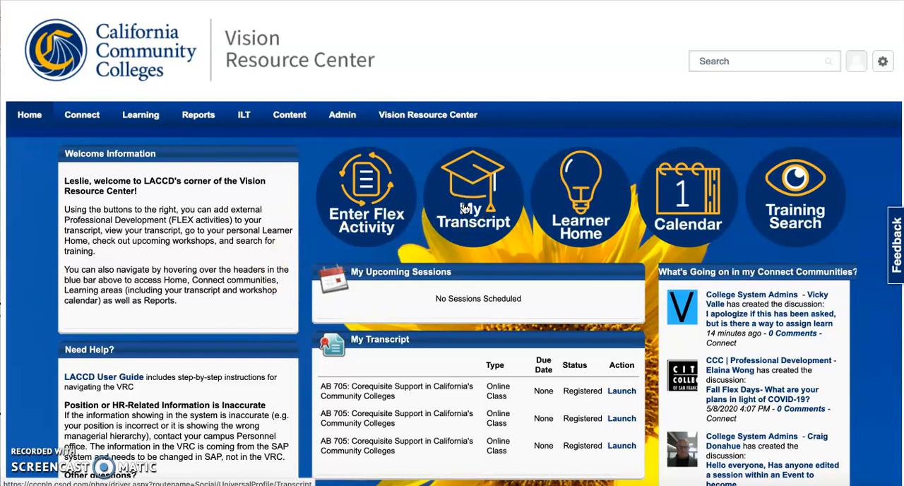
Step: From My Transcript, choose Run Transcript Report in the actions menu
click(472, 194)
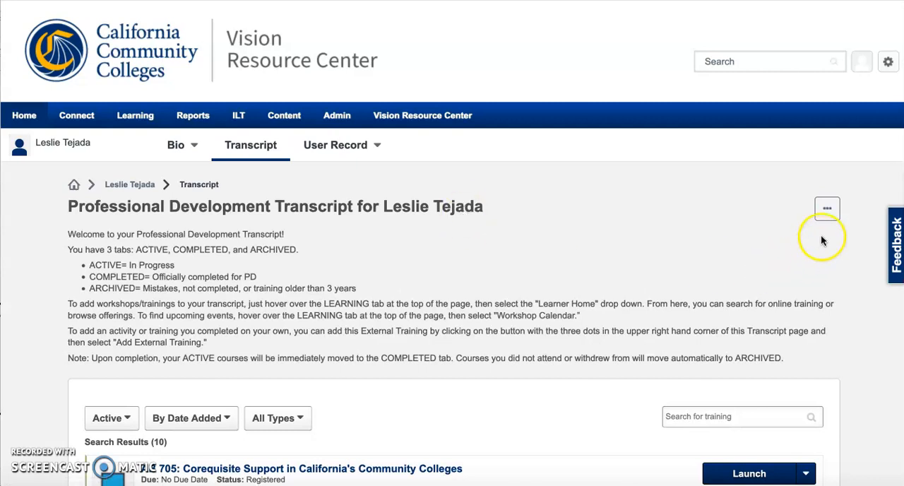
click(826, 208)
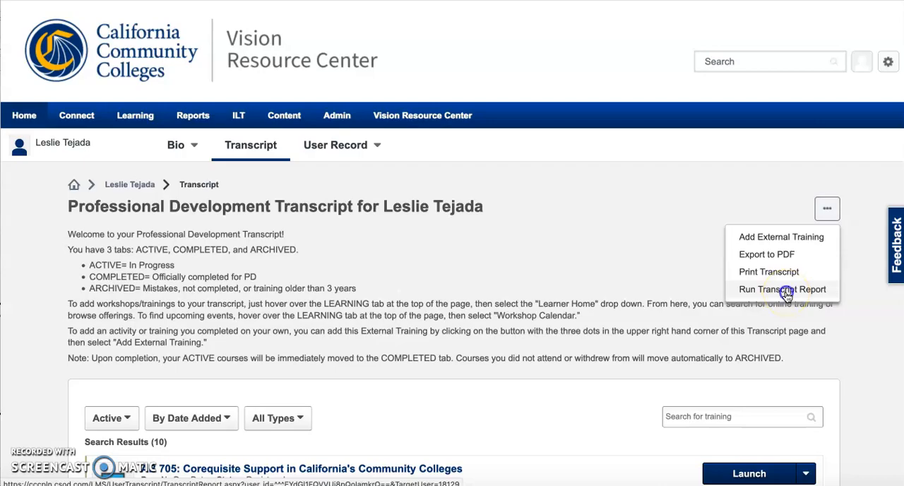
click(782, 288)
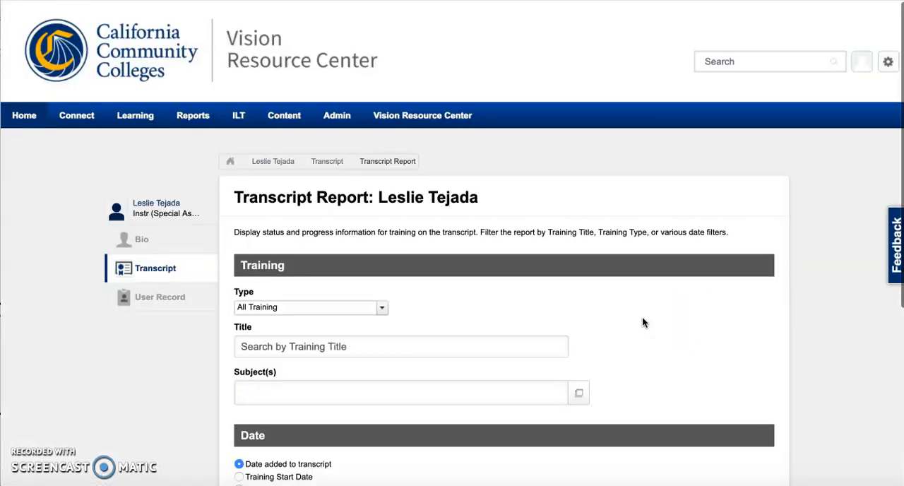
Step: Select multiple training types and filter by Training Completion Date
scroll(down, 3)
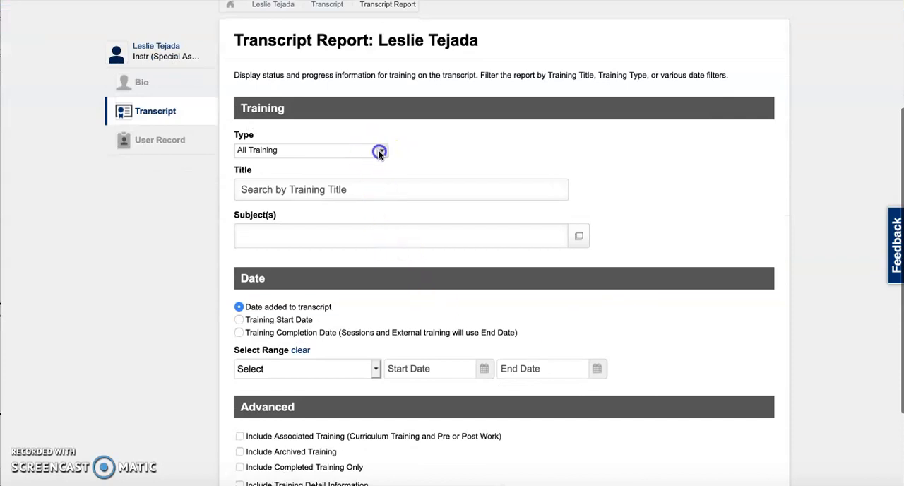
click(379, 149)
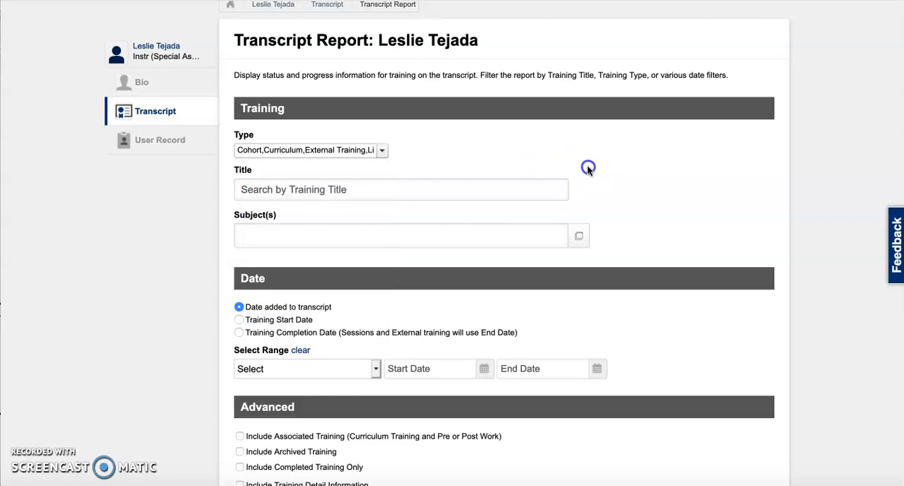
scroll(down, 3)
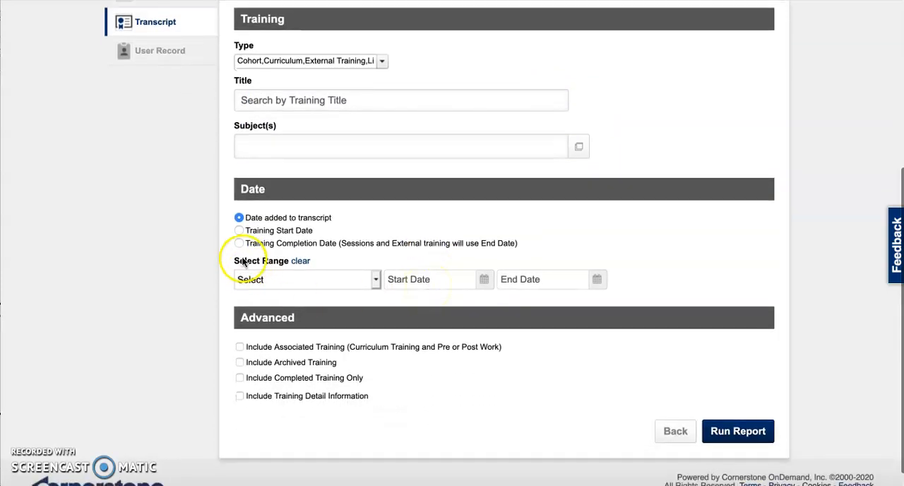
click(239, 243)
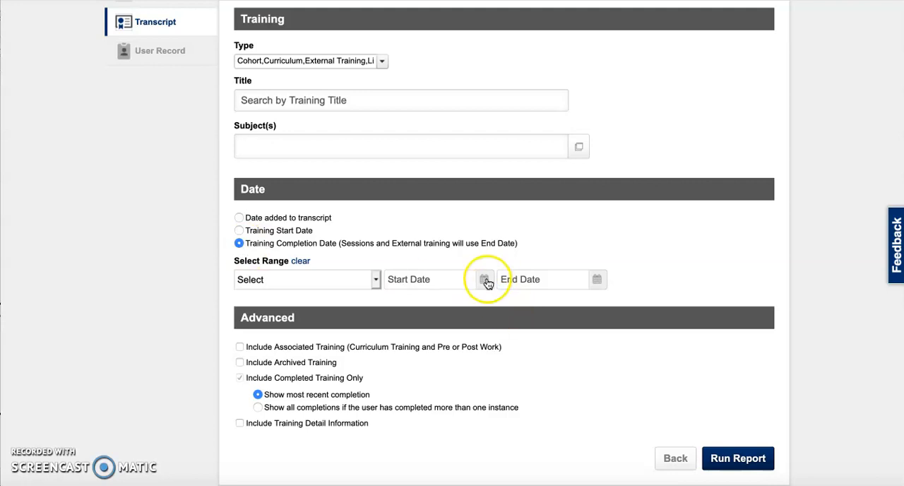
Step: Set the completion date range from 7/1/2019 to today, 5/11/2020
click(484, 279)
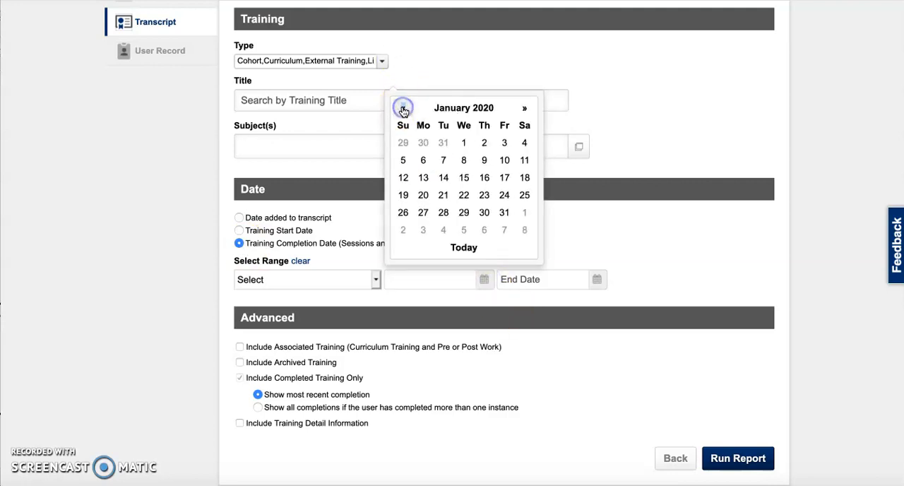
click(403, 107)
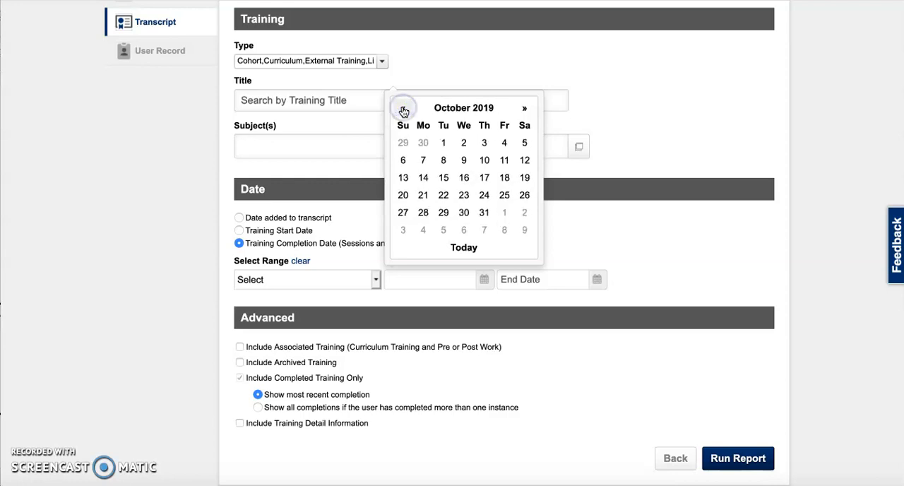
click(403, 108)
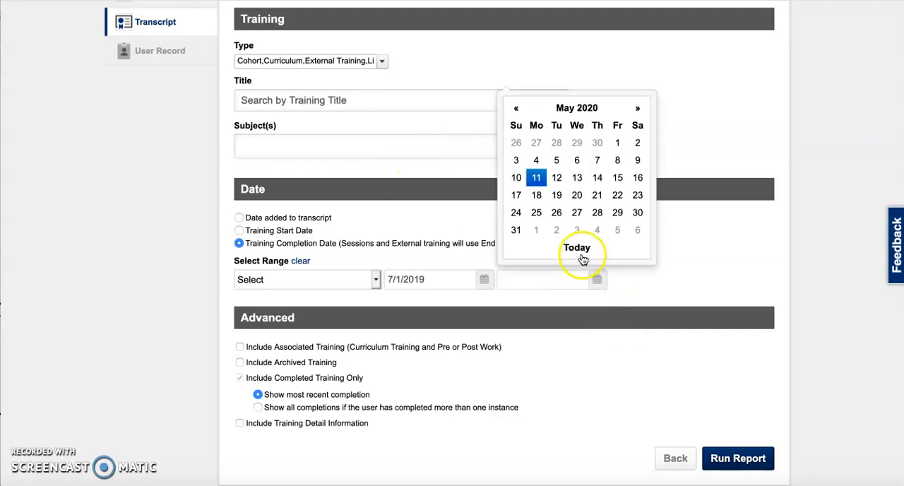
click(576, 247)
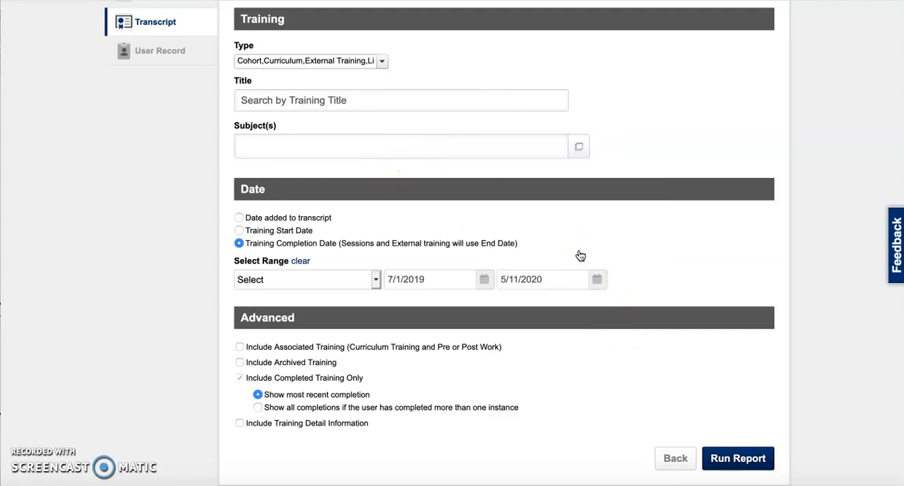
scroll(down, 3)
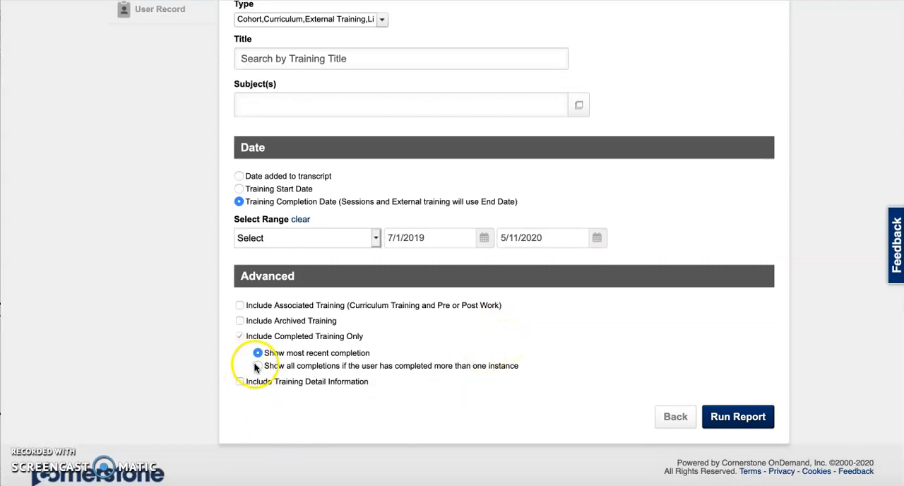
Step: Show all completions with training detail and Training Hours, then run the report
click(258, 364)
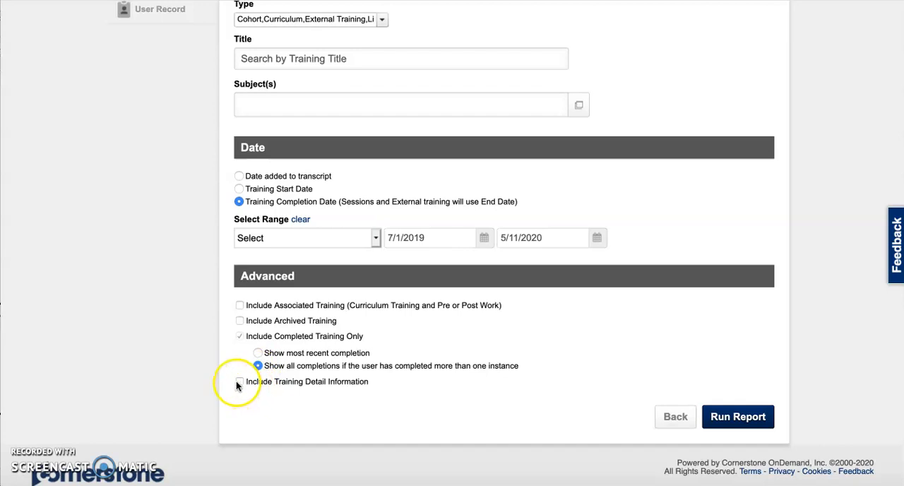
click(239, 381)
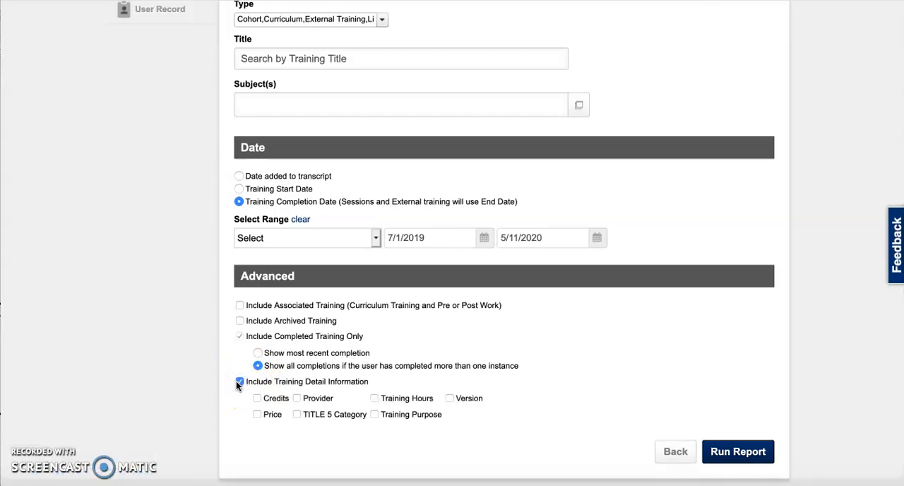
click(374, 397)
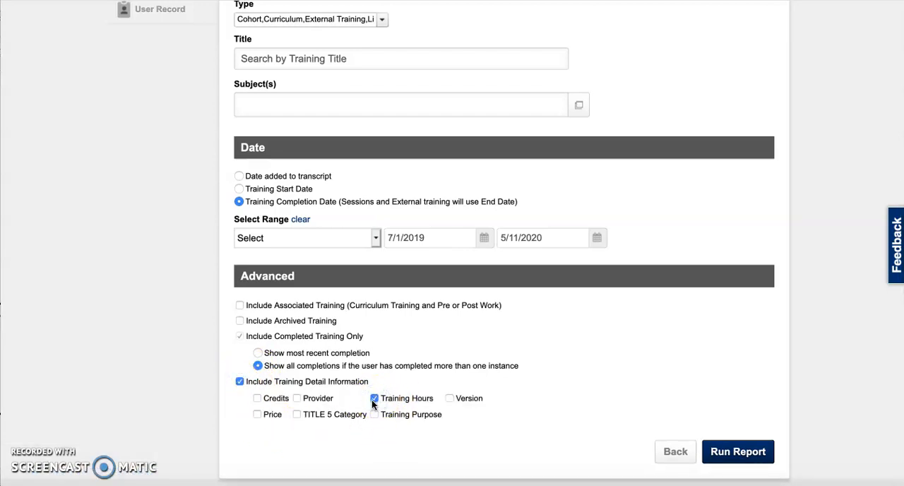
click(737, 451)
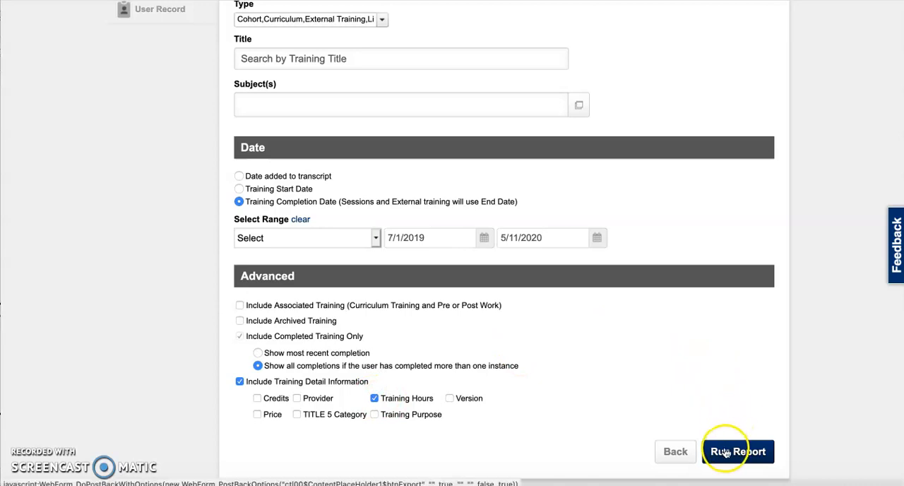
click(737, 451)
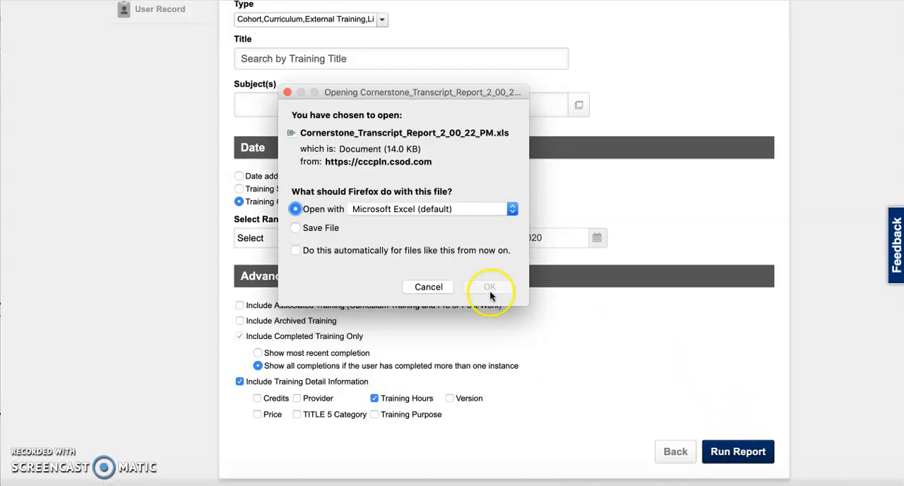
Step: Open the downloaded report in Excel and review the 50.75 total hours
click(489, 286)
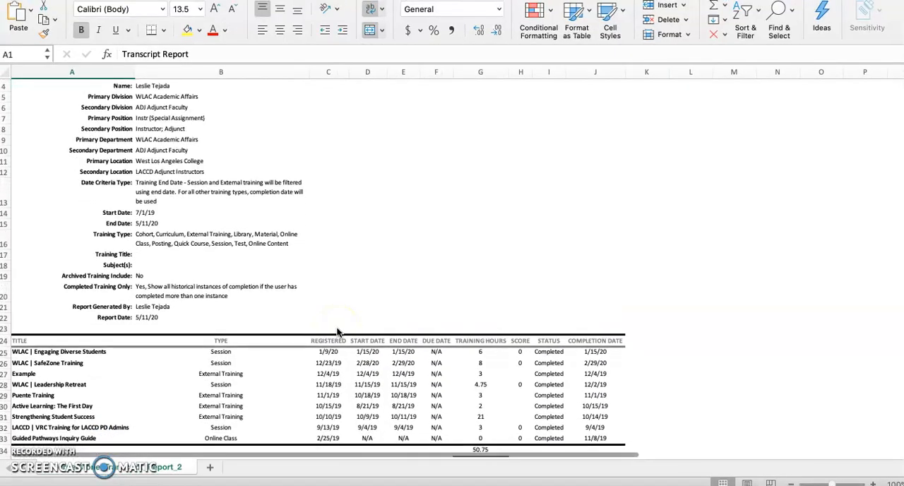
scroll(down, 3)
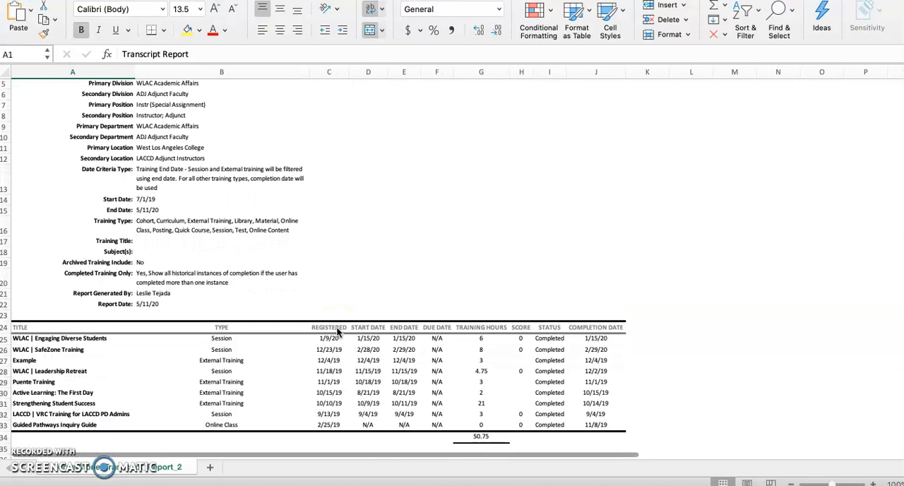